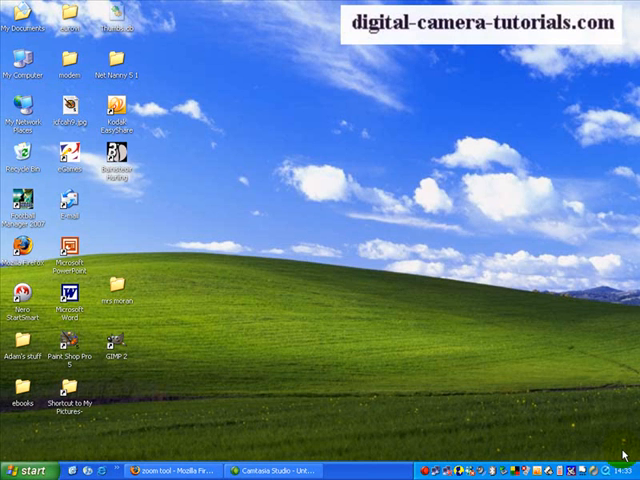
mouse_move(620, 450)
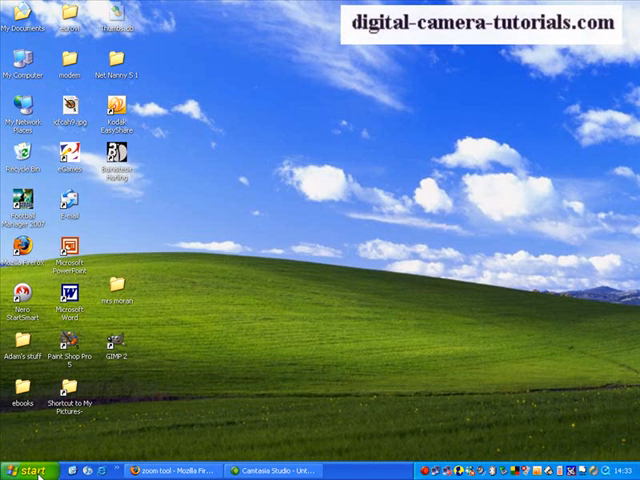
Step: Launch Microsoft Photo Editor from the Start menu's Microsoft Office Tools group
click(18, 470)
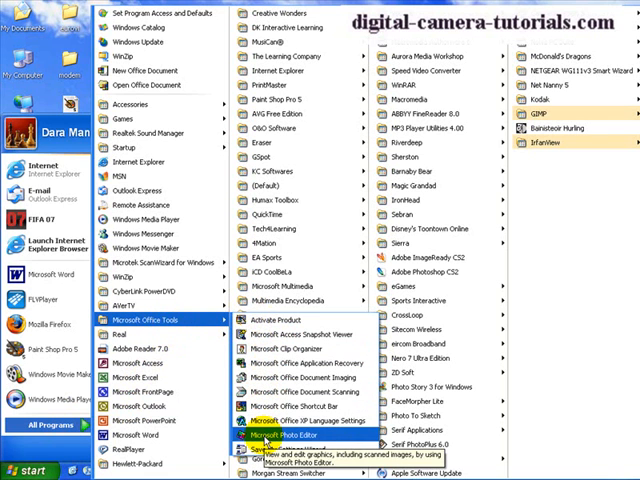
click(282, 435)
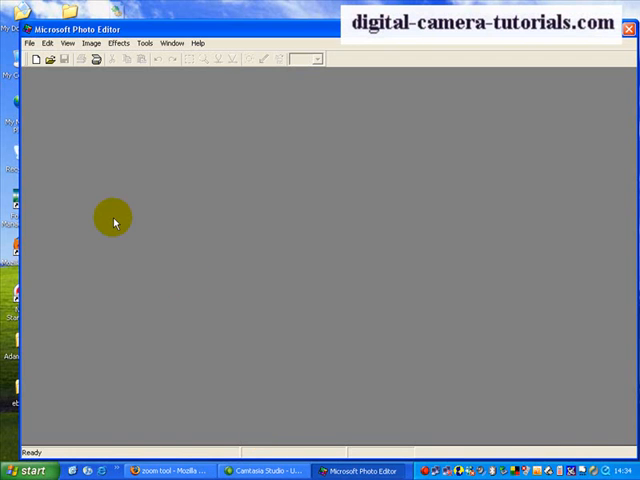
Step: Bring up File > Open and show the Camera pics March 2008 folder as thumbnails
click(35, 43)
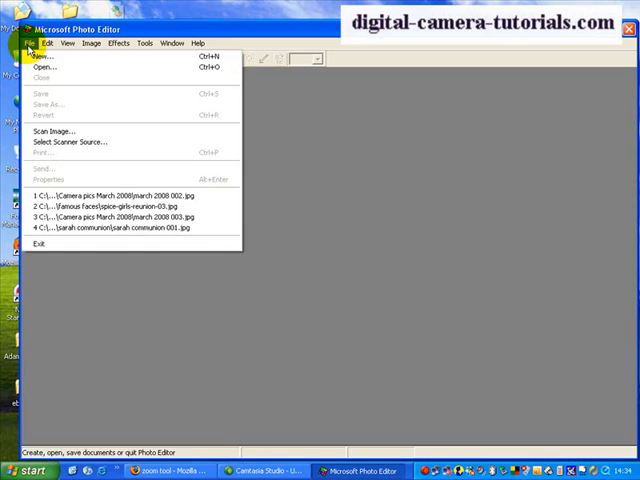
click(40, 67)
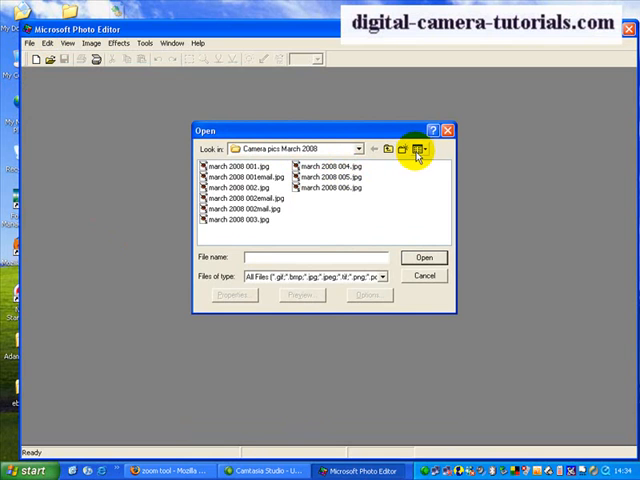
click(418, 147)
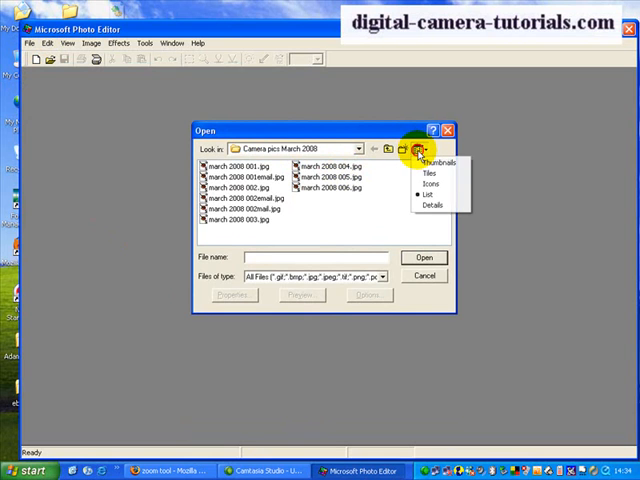
click(424, 163)
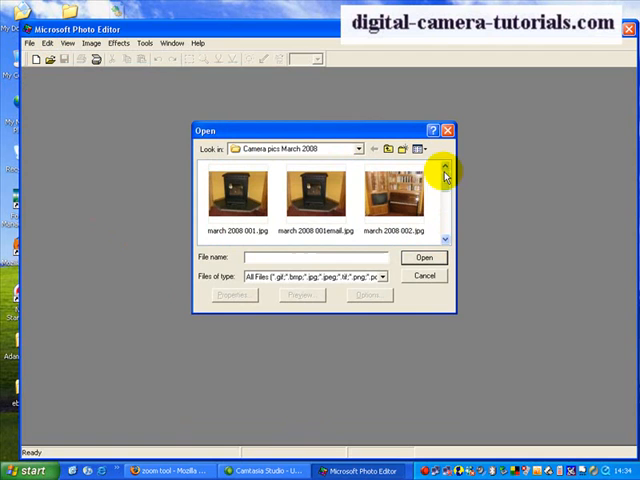
mouse_move(390, 190)
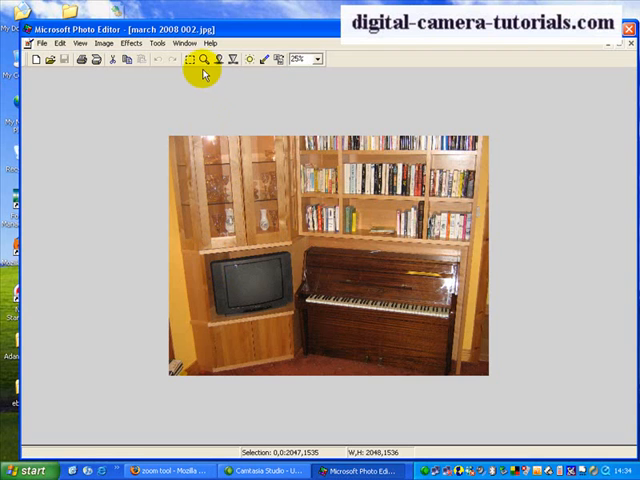
mouse_move(201, 59)
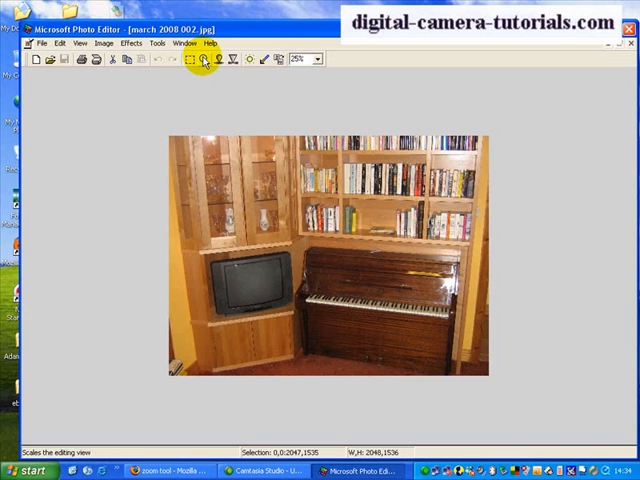
mouse_move(202, 59)
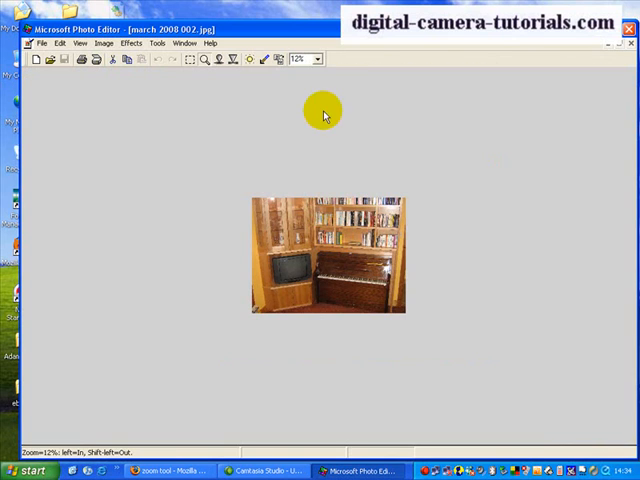
Step: Zoom the living-room photo to 125% centred on the glass cabinet with crystalware
click(317, 58)
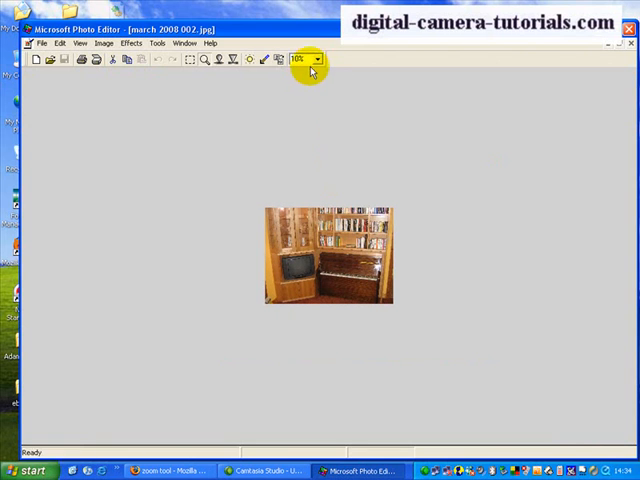
click(315, 110)
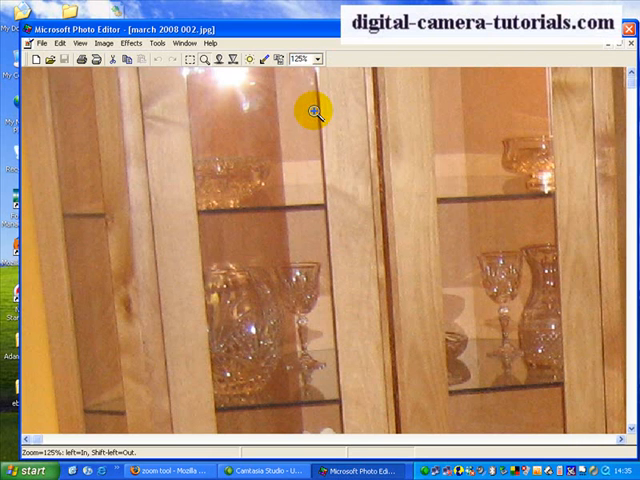